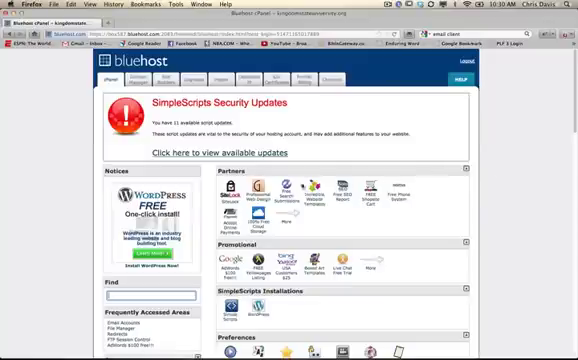
# Step: Scroll down cPanel to reach the Mail section's Email Accounts link
pyautogui.scroll(-3)
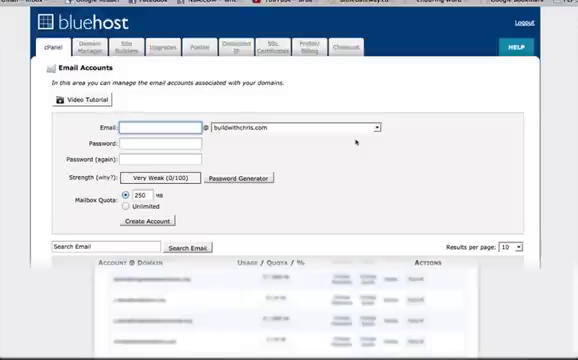
pyautogui.moveTo(118, 120)
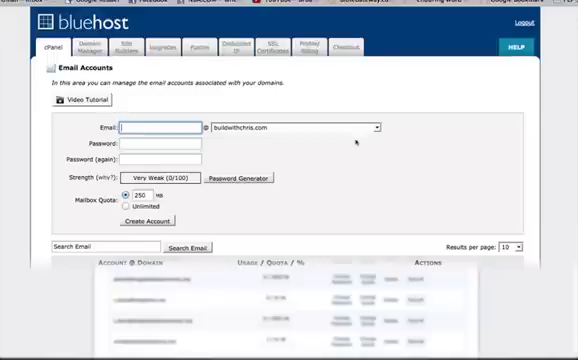
# Step: Enter newguy as the name of the new email account
pyautogui.write('new')
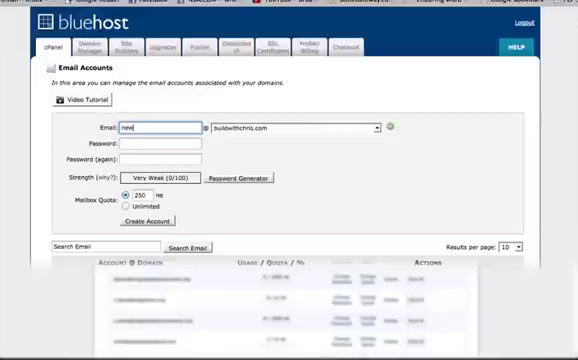
pyautogui.write('guy')
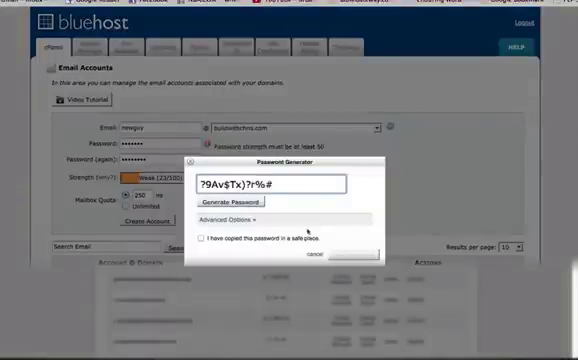
# Step: Apply the generated password to both fields and limit the mailbox quota to 250 MB
pyautogui.click(312, 256)
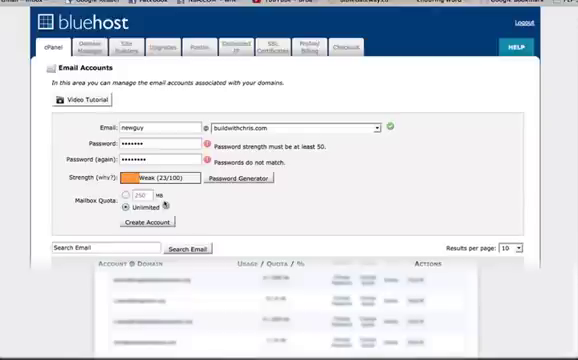
pyautogui.click(124, 192)
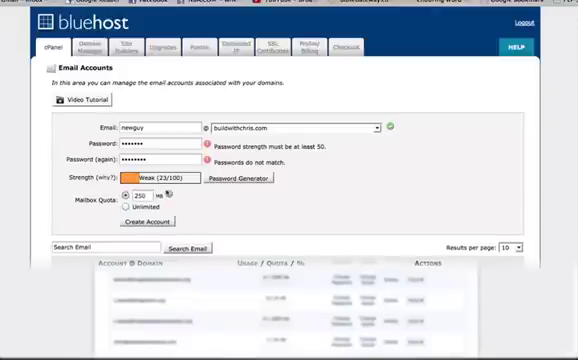